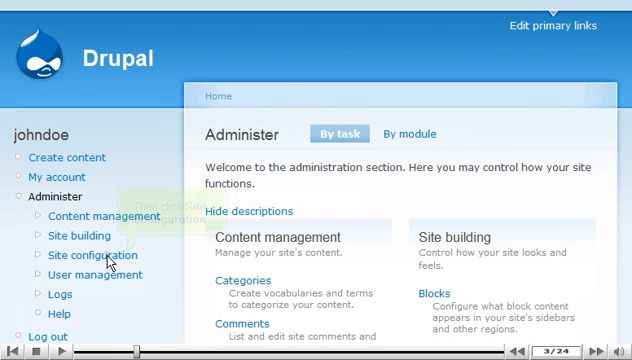
Step: Show the Site configuration settings list from the Administer sidebar
click(76, 256)
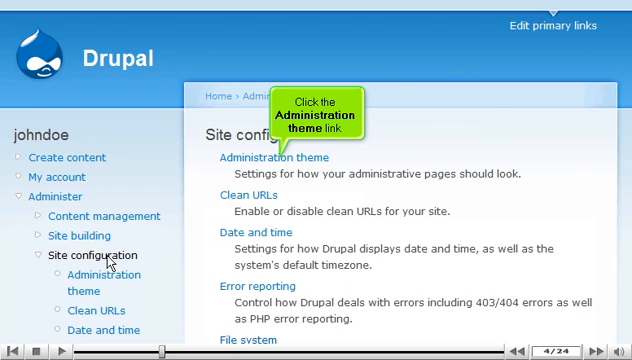
Step: Save bluemarine as the administration theme, then revert it to System default
click(272, 156)
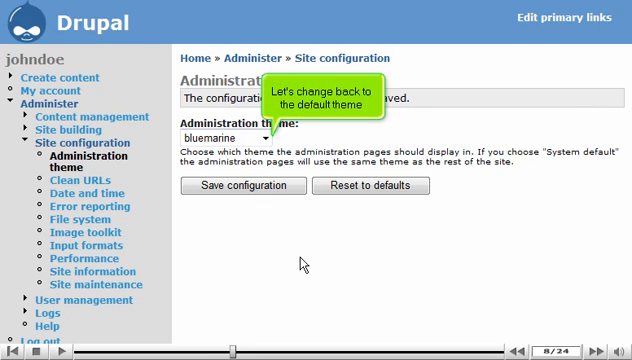
click(256, 134)
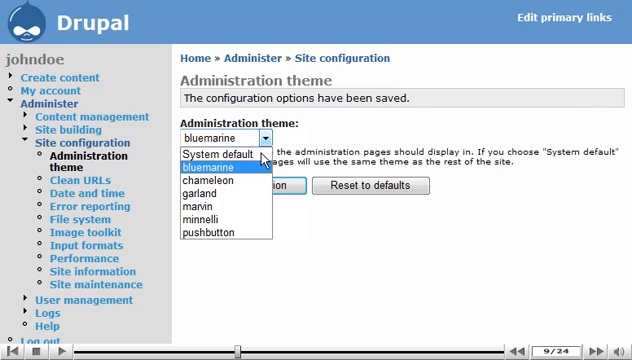
click(210, 150)
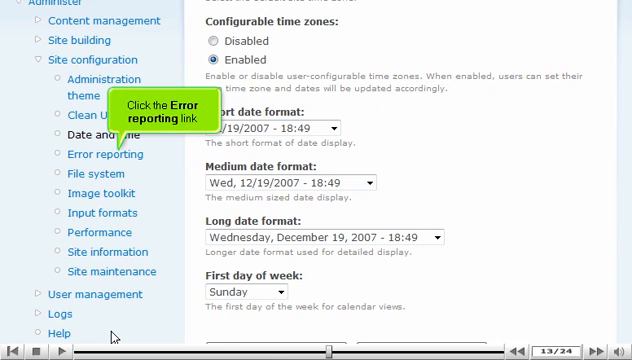
mouse_move(104, 258)
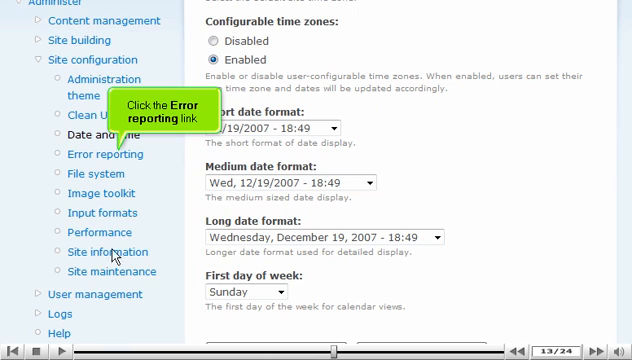
Step: Show the Error reporting settings with the default 403 and 404 page fields
click(90, 152)
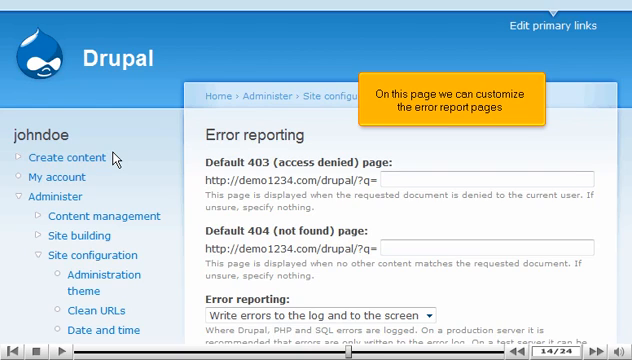
scroll(down, 3)
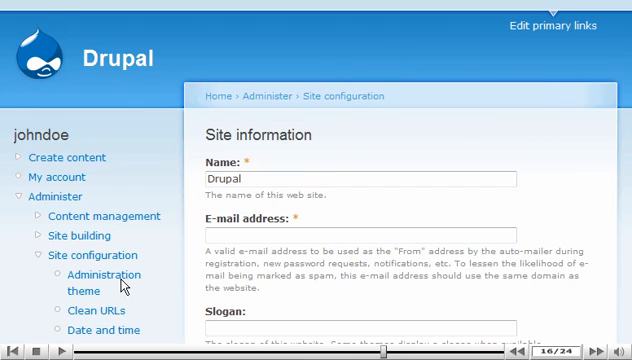
scroll(down, 3)
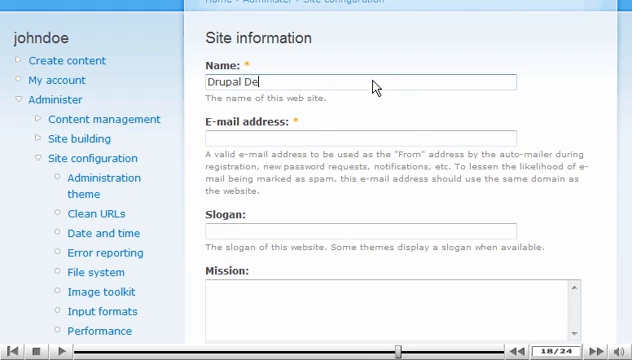
text(mo)
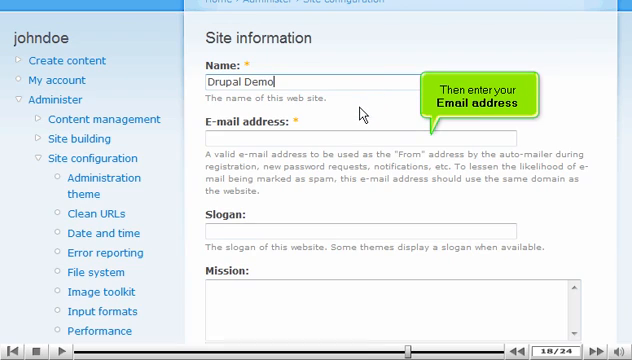
text(info@demo1234.com)
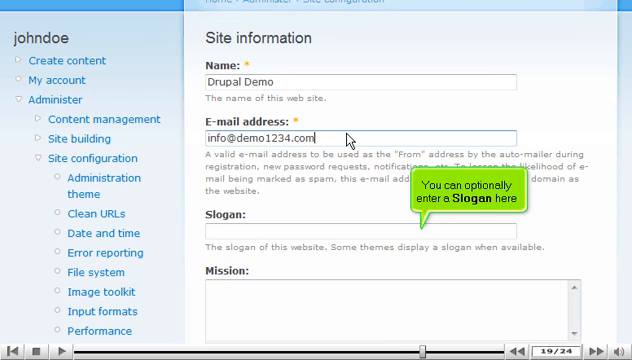
text(This)
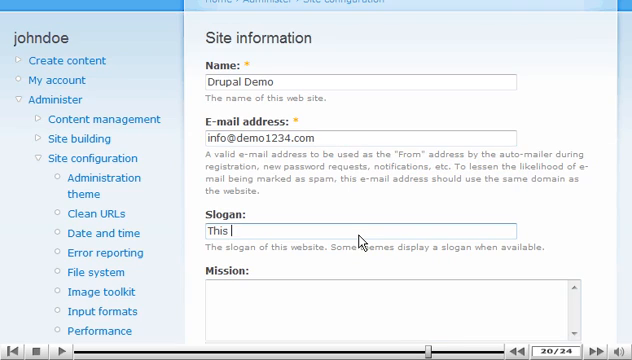
text(is our slogan)
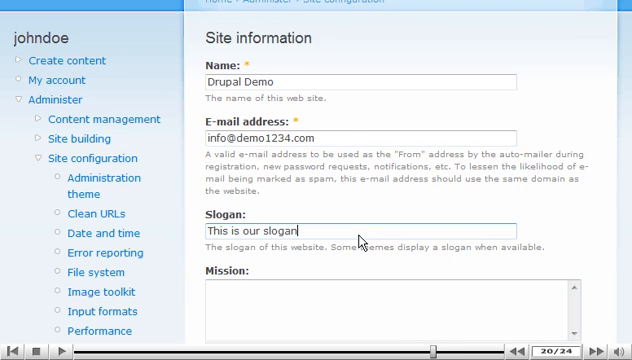
scroll(down, 3)
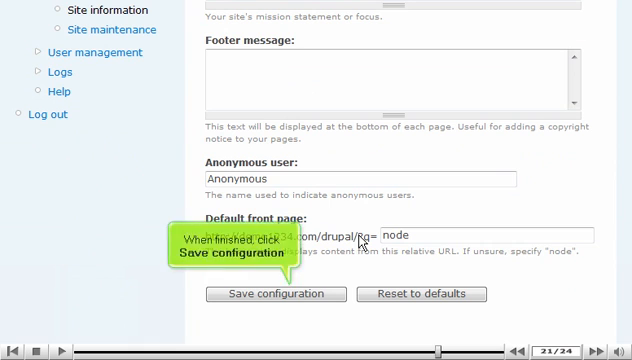